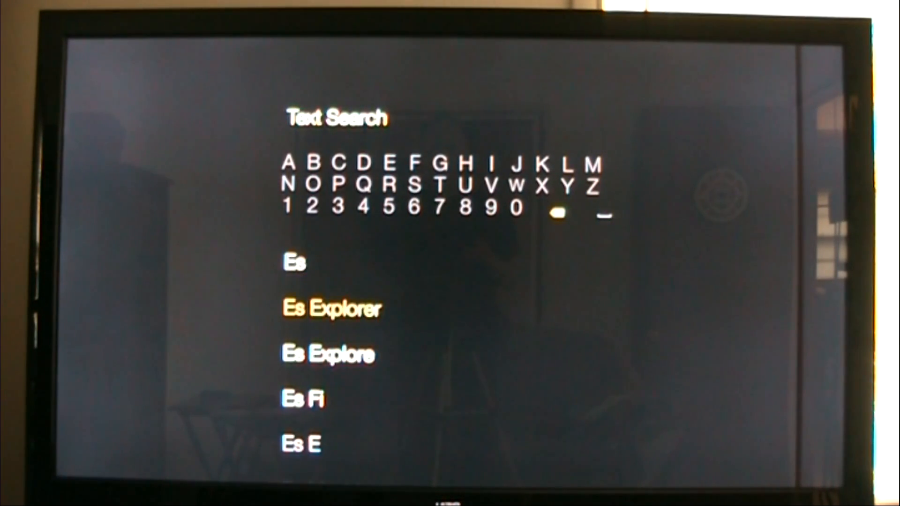
- Launch ES Explorer from the Fire TV text-search suggestions for 'Es'
left_click(331, 308)
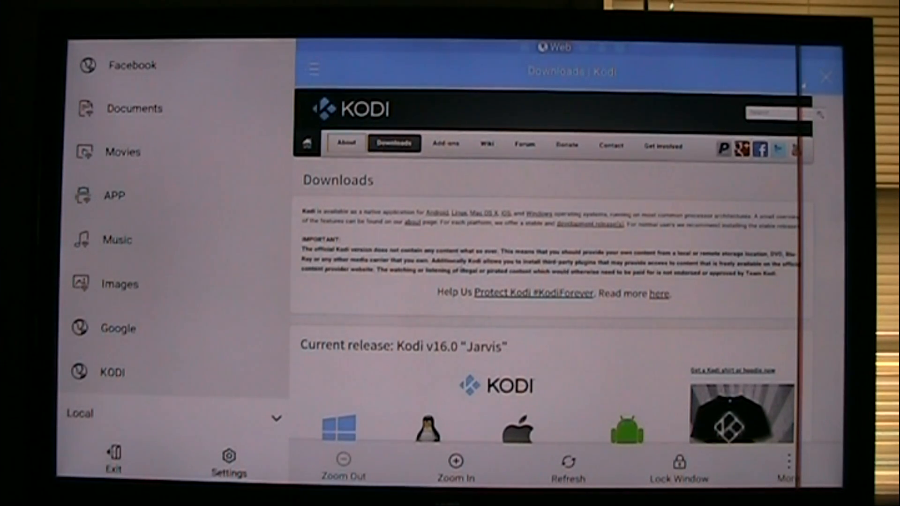
mouse_move(117, 240)
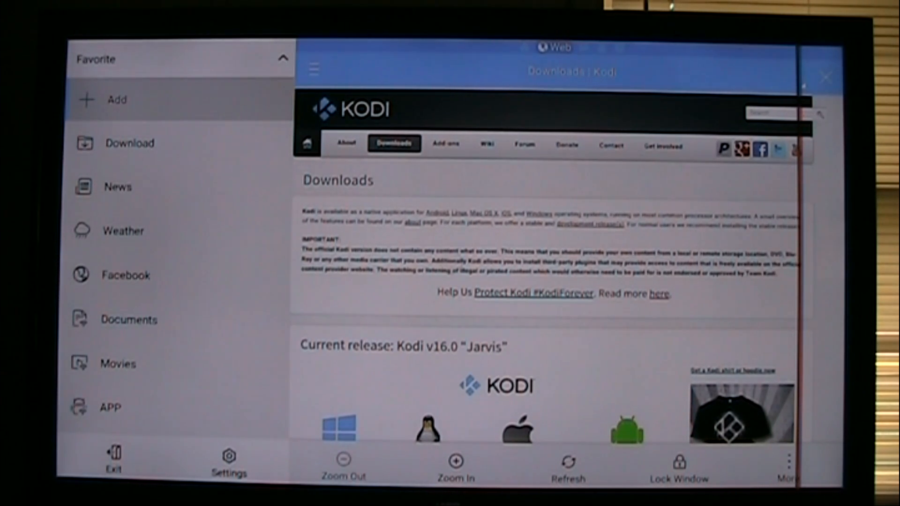
- Start a new favorite via Add in the side menu's Favorite section
left_click(116, 99)
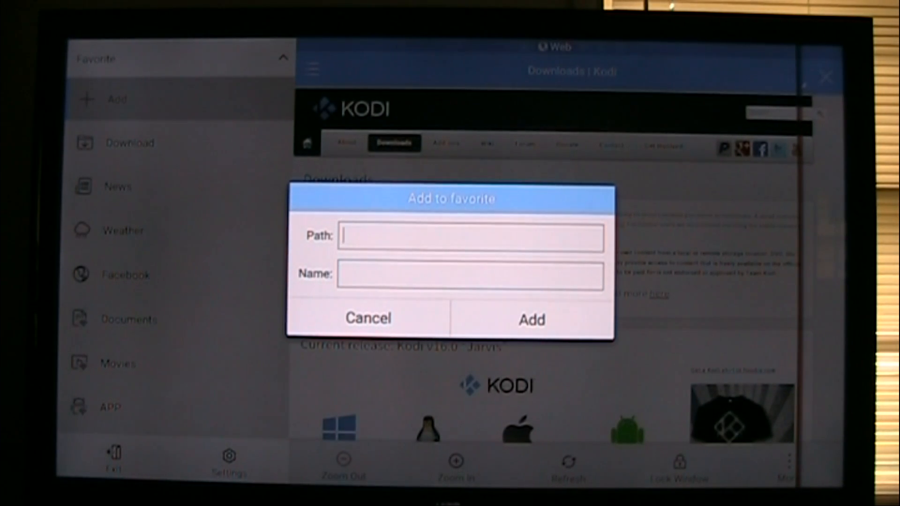
left_click(470, 236)
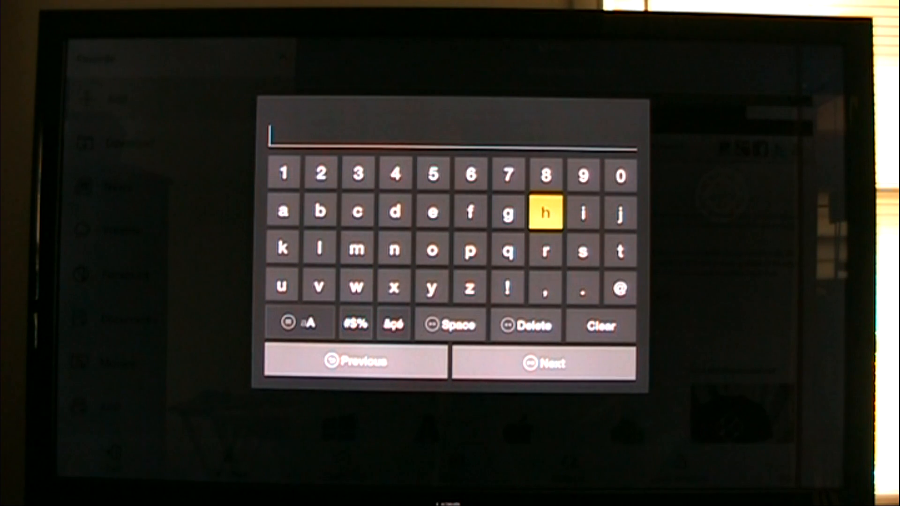
left_click(544, 213)
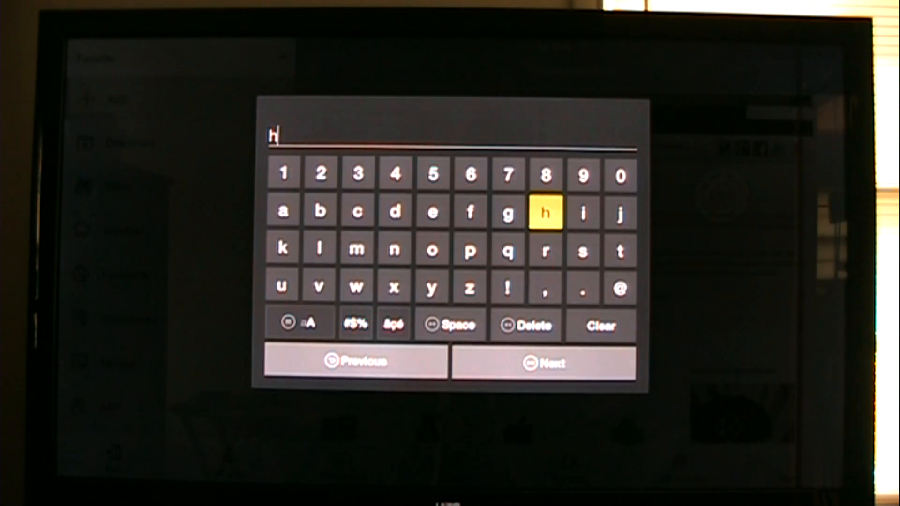
left_click(620, 250)
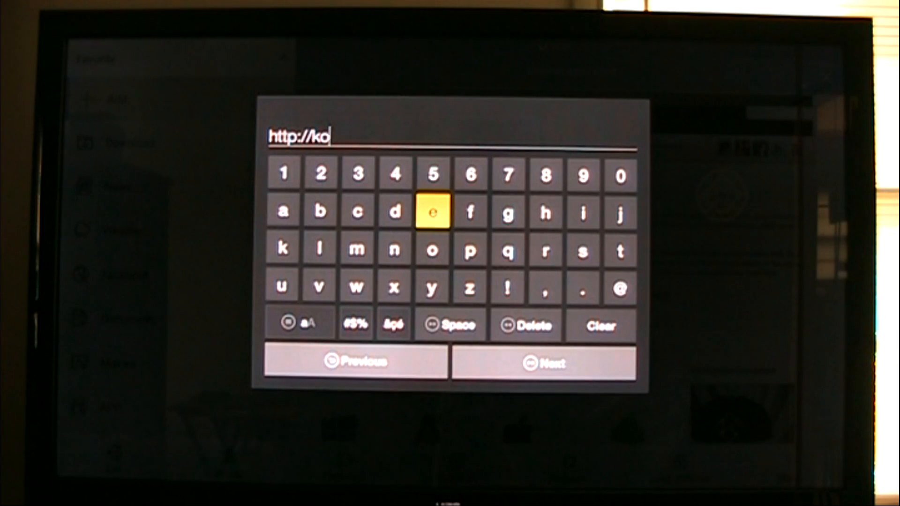
left_click(432, 211)
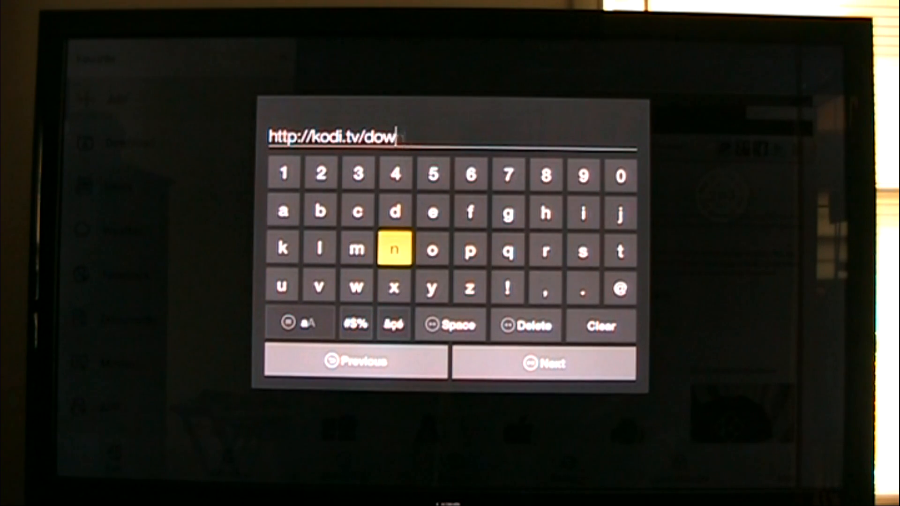
left_click(393, 250)
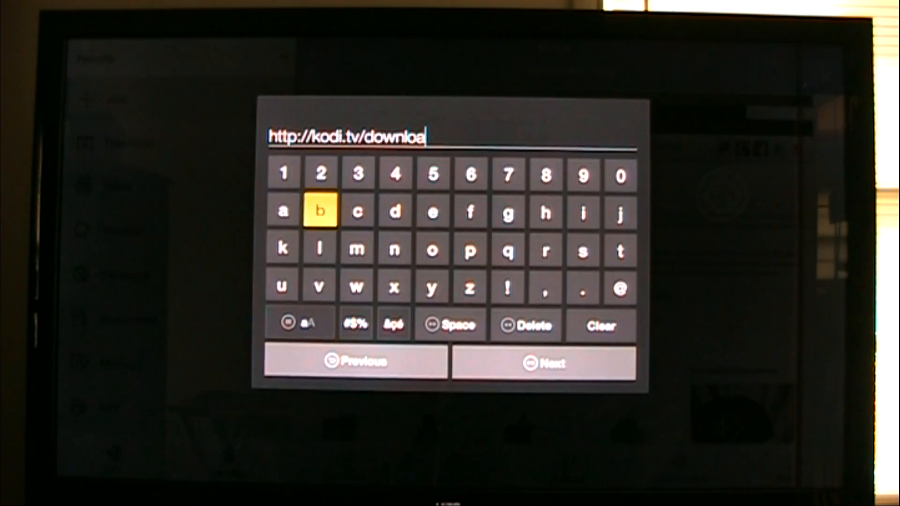
left_click(395, 211)
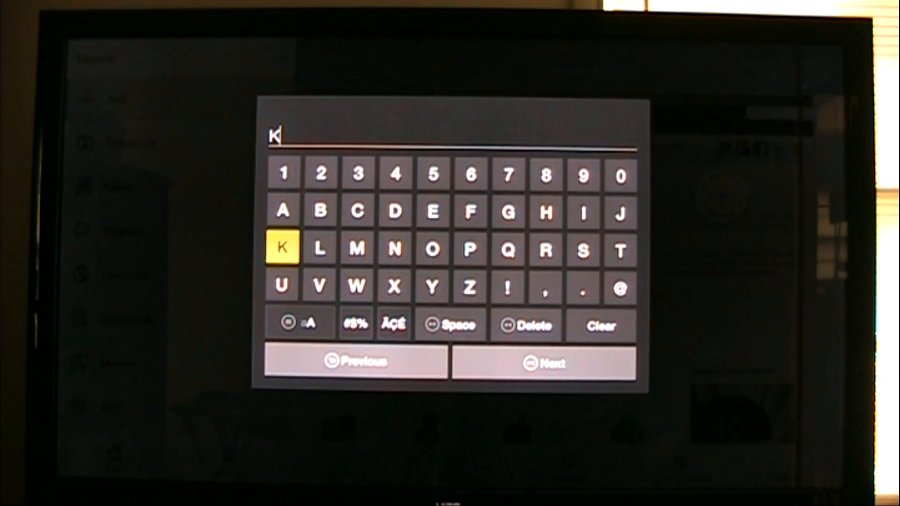
- Enter KODI as the favorite's Name
left_click(434, 249)
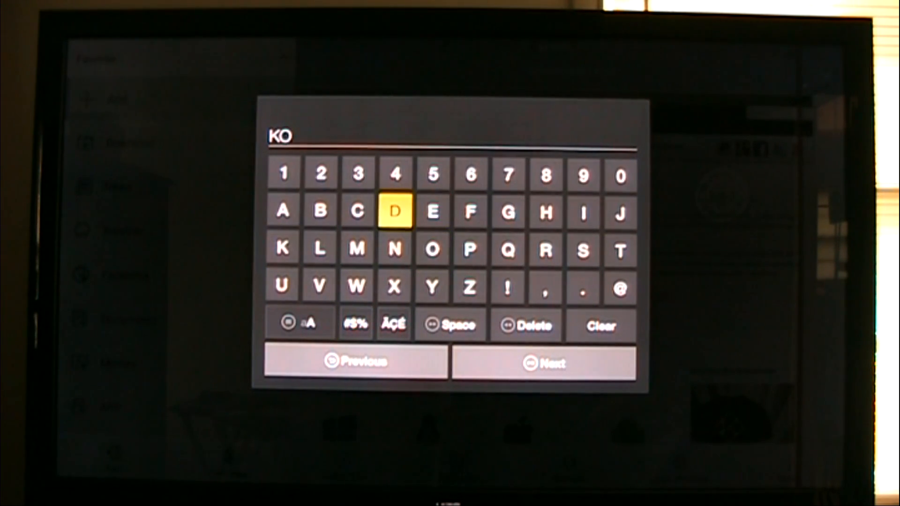
left_click(395, 211)
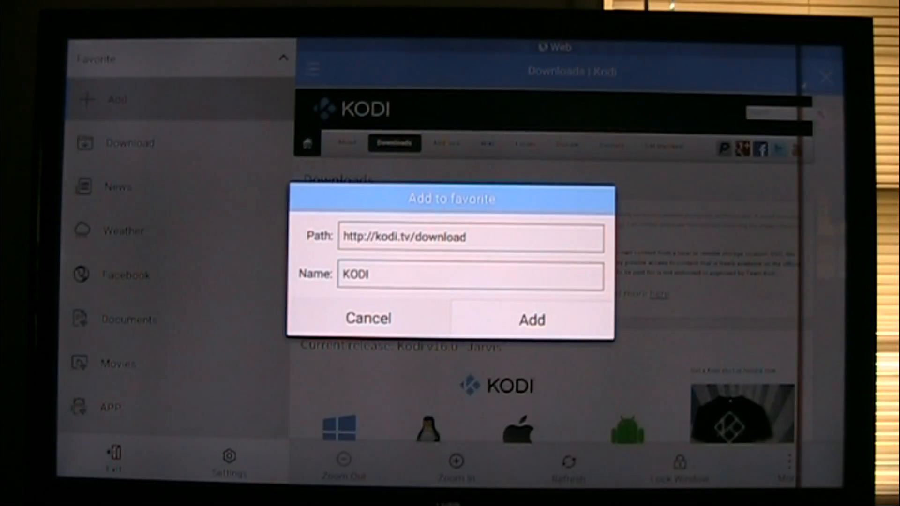
- Add the KODI favorite and confirm it appears in the Favorite list
left_click(530, 319)
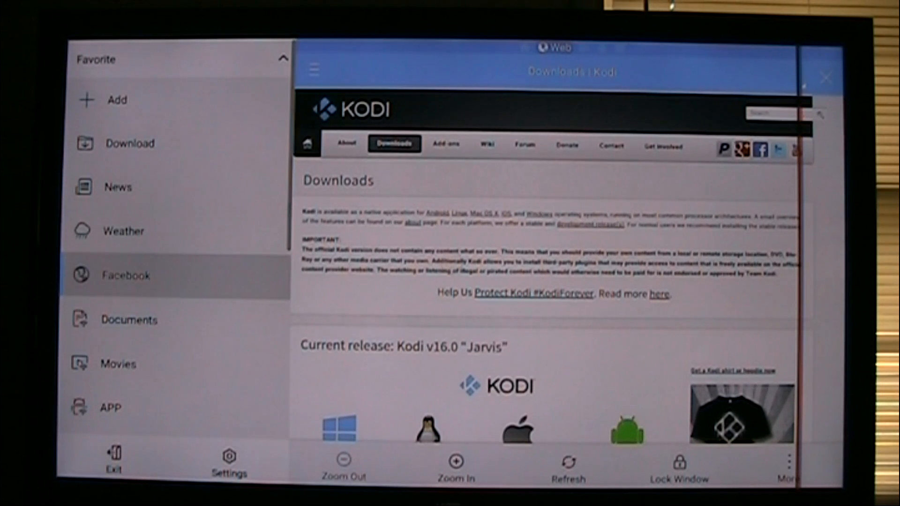
left_click(130, 320)
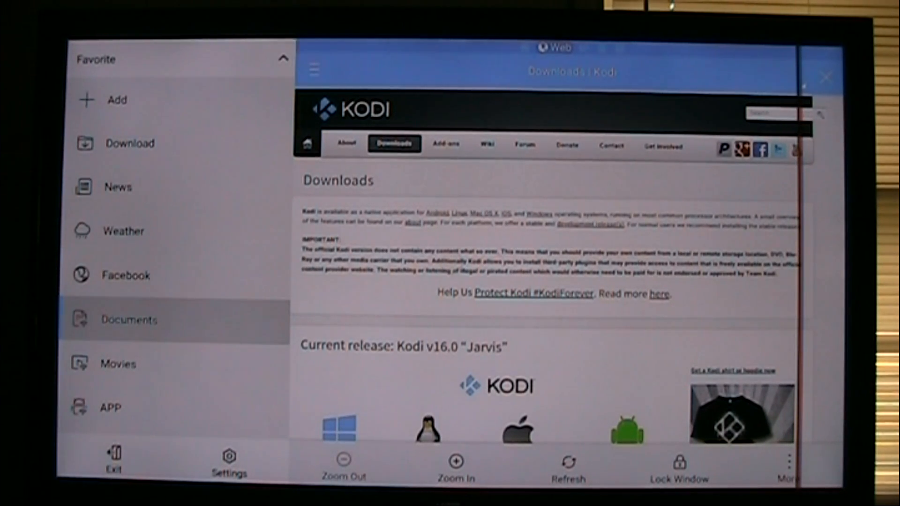
scroll("down", 3)
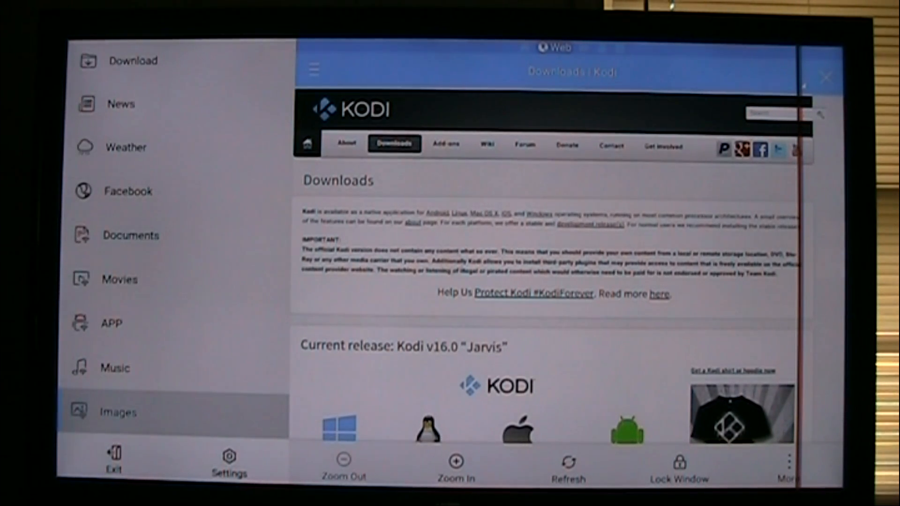
scroll("down", 3)
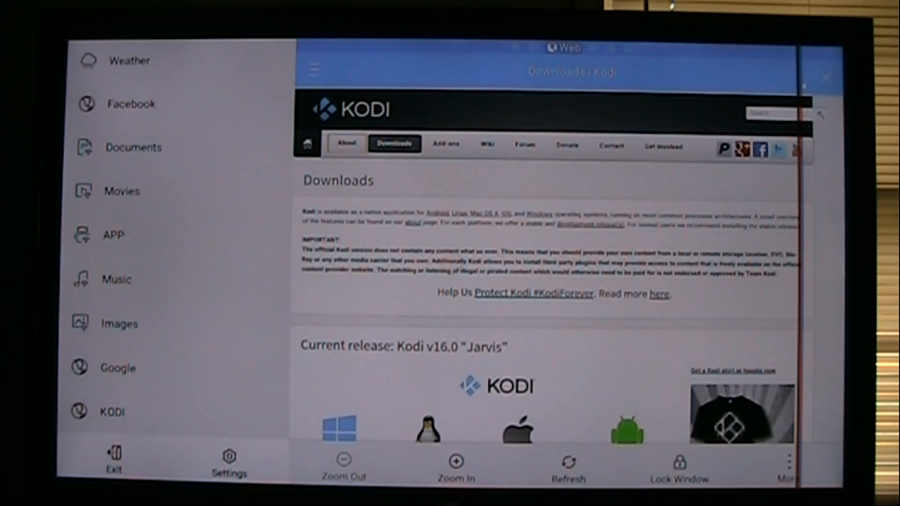
- Scroll the Kodi downloads page down to the Current release platform icons
scroll("down", 3)
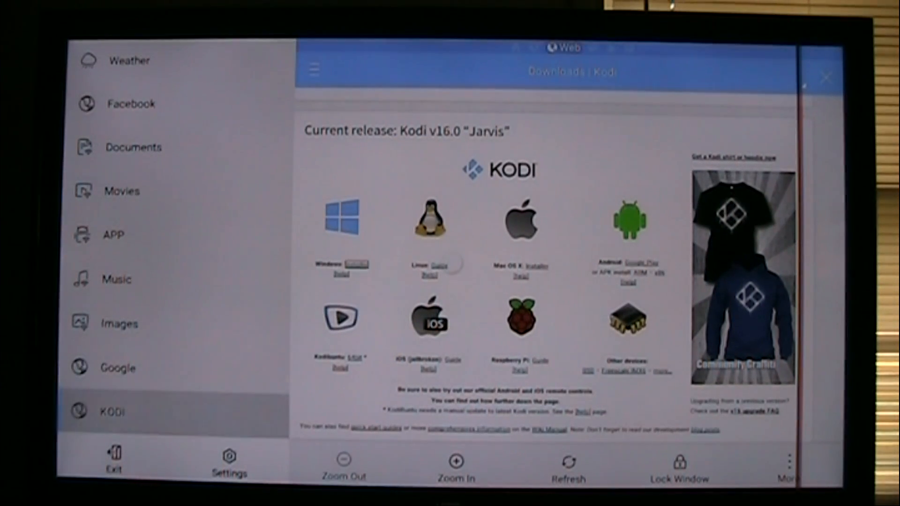
- Go to the Download folder from the side menu
left_click(121, 190)
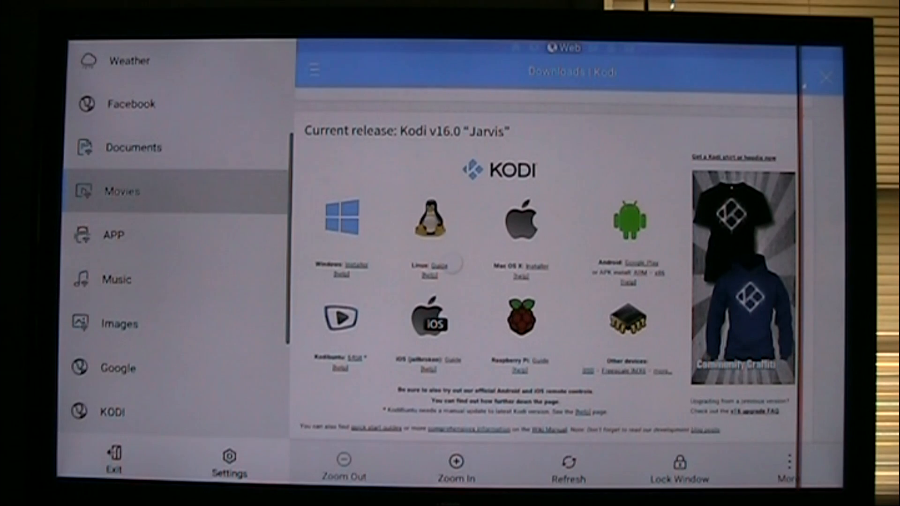
scroll("down", 3)
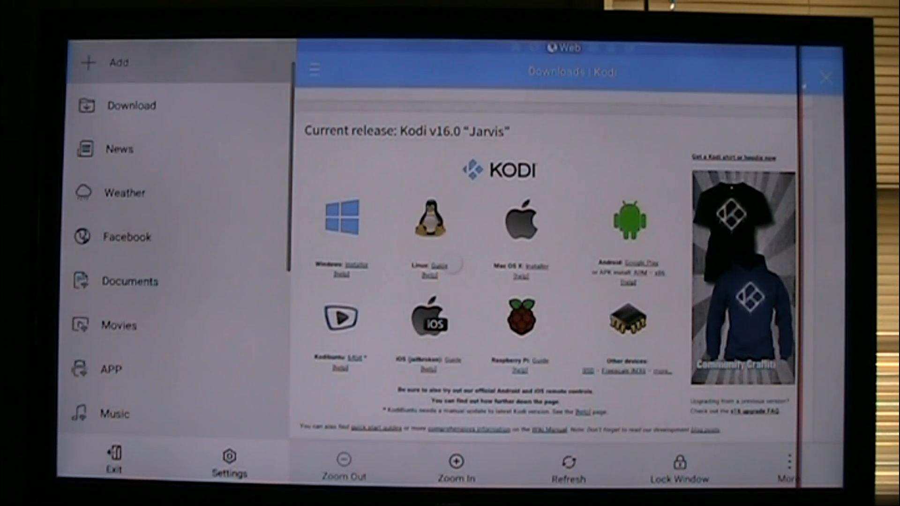
left_click(132, 106)
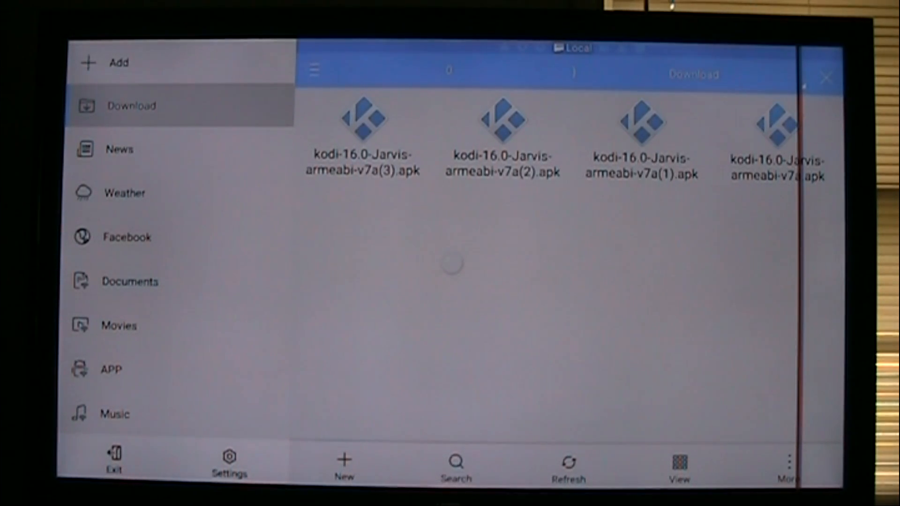
- Open kodi-16.0-Jarvis-armeabi-v7a.apk, the copy without a number, to start its install
left_click(641, 127)
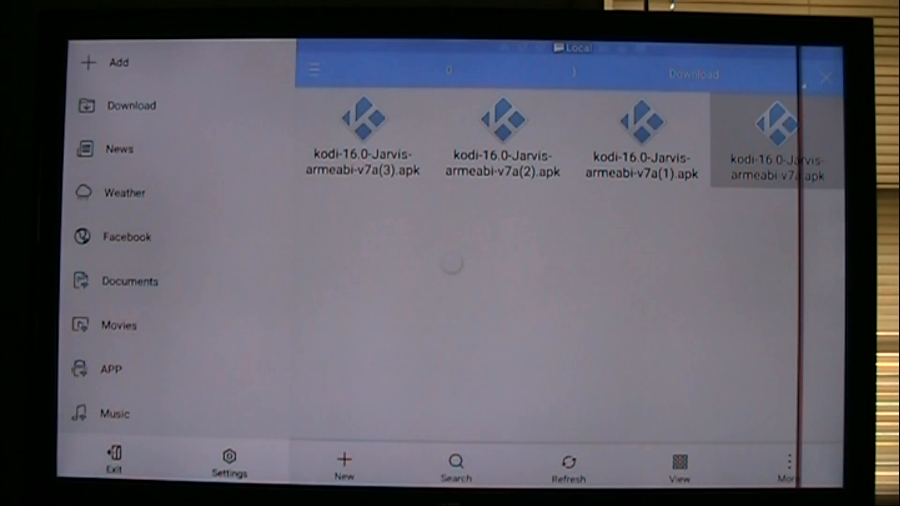
left_click(779, 121)
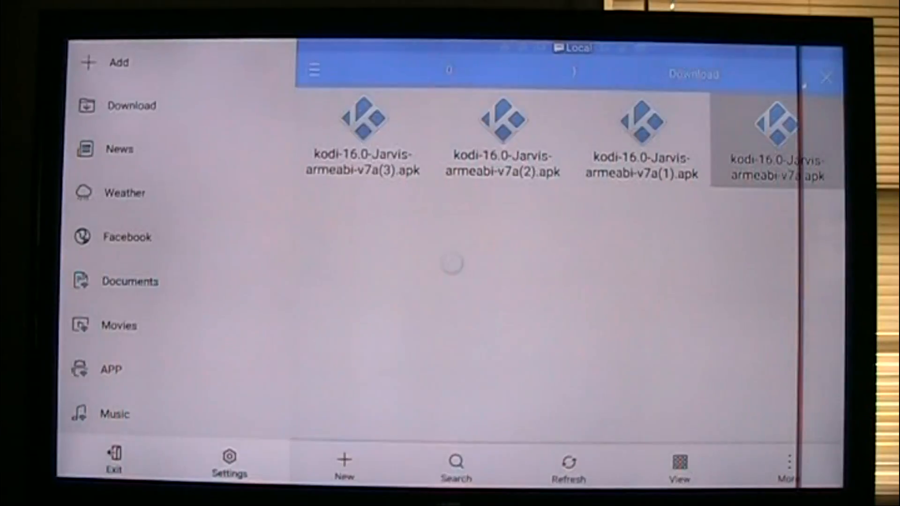
left_click(777, 137)
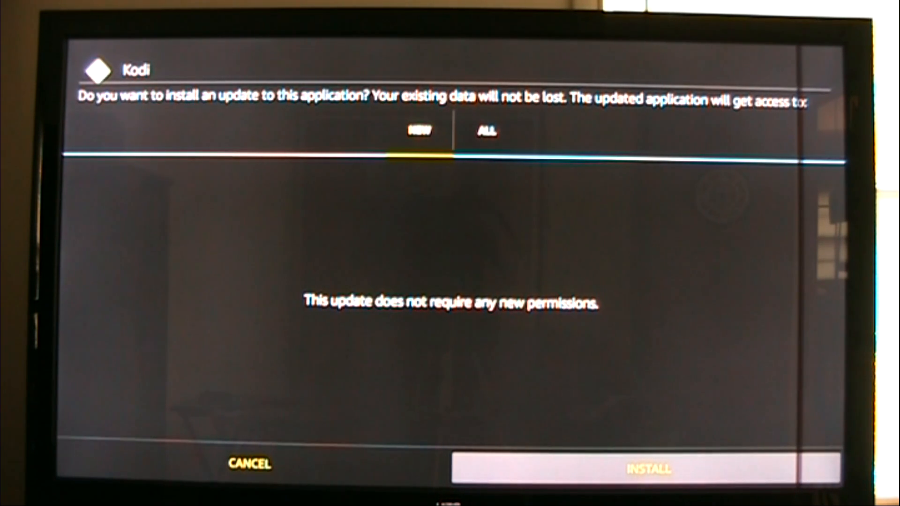
- Confirm INSTALL to update the existing Kodi app to 16.0
left_click(651, 469)
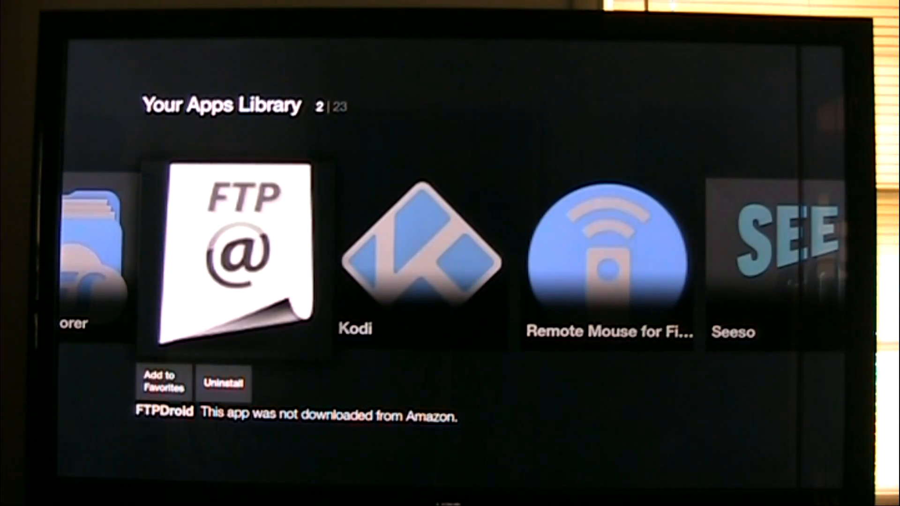
- Launch Kodi from its tile in Your Apps Library
scroll("right", 3)
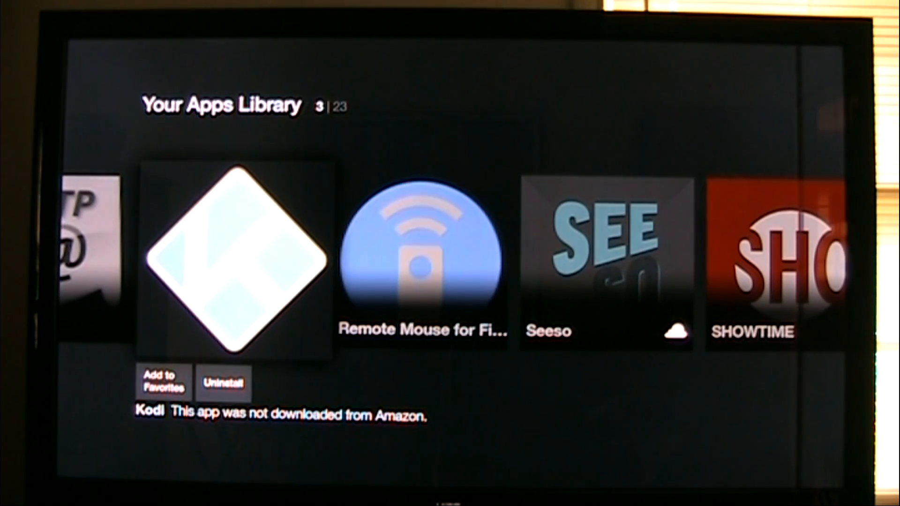
left_click(231, 259)
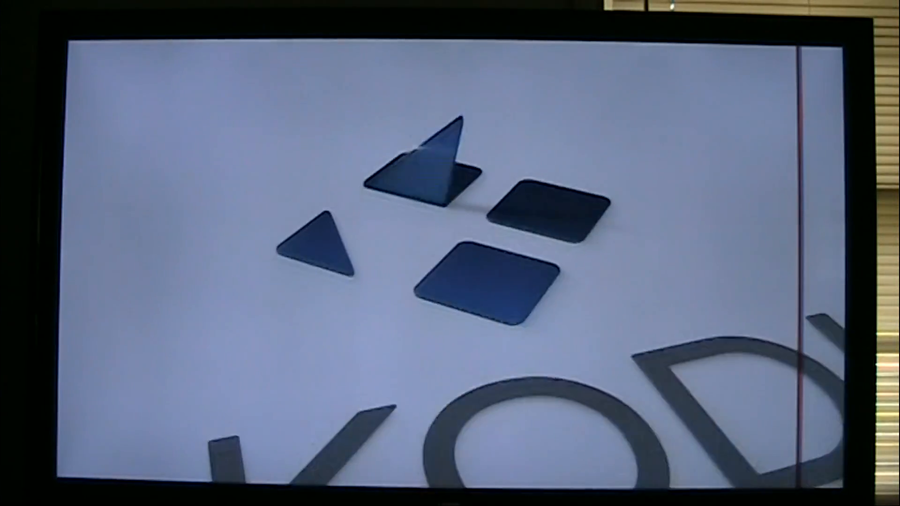